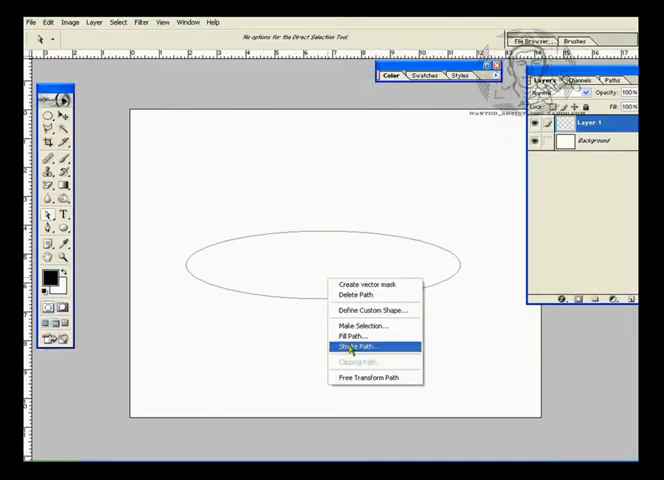
Stroke the ellipse path with the brush to form the bowl rim
{"action": "left_click", "coordinate": [359, 347]}
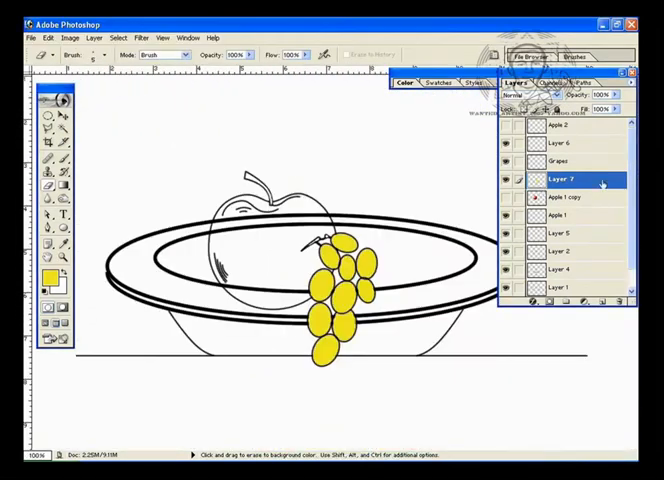
Hide the fruit layers and shade the bowl pink with Blur and Dodge/Burn
{"action": "double_click", "coordinate": [570, 178]}
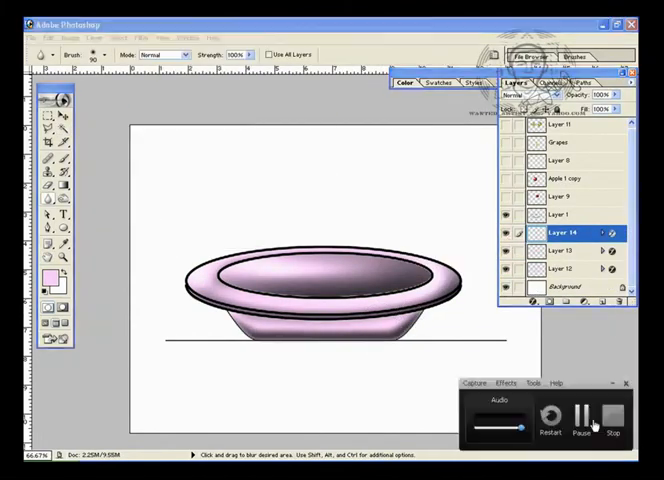
{"action": "left_click", "coordinate": [567, 179]}
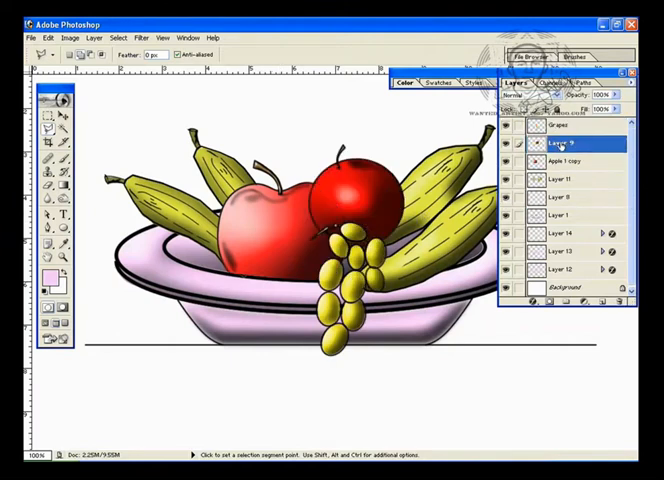
Apply the Levels brightness adjustment and open the signature image to place it
{"action": "left_click", "coordinate": [565, 182]}
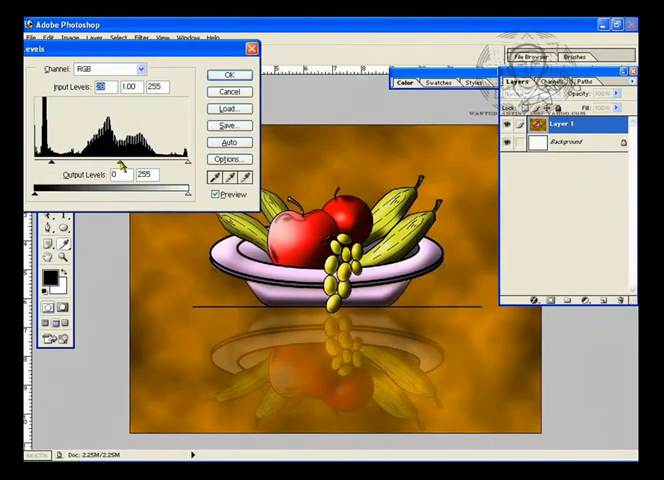
{"action": "left_click", "coordinate": [228, 108]}
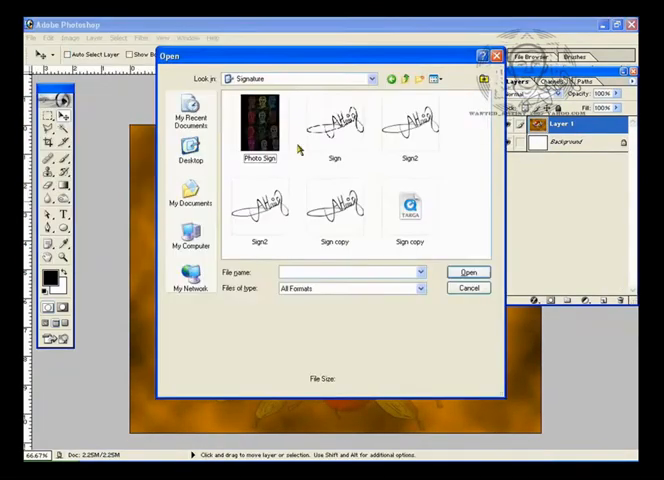
{"action": "left_click", "coordinate": [467, 272]}
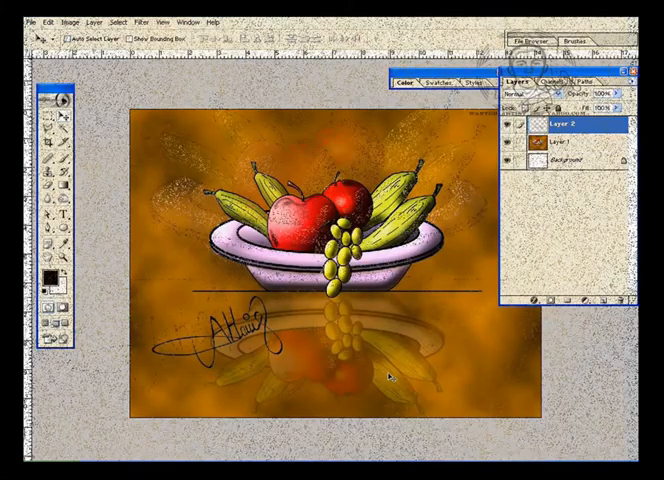